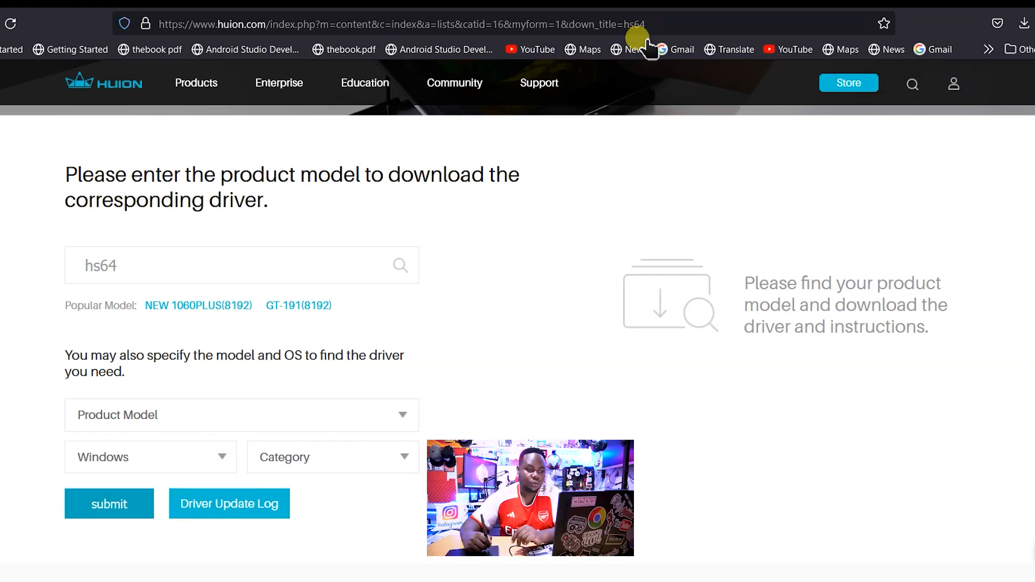
# Filter Huion downloads to model HS64 and category Driver, then download the Windows driver
pyautogui.click(332, 457)
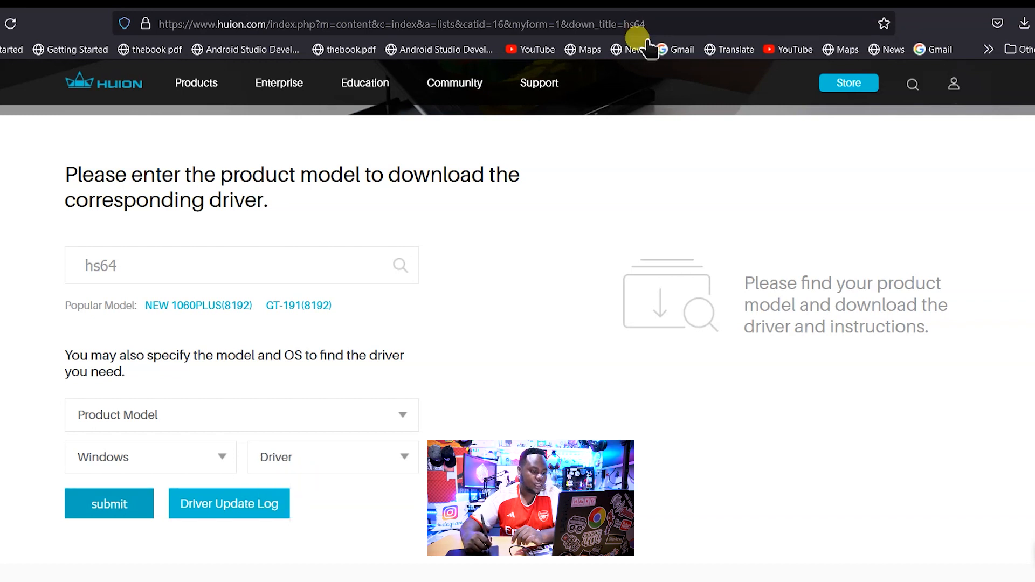
pyautogui.click(241, 414)
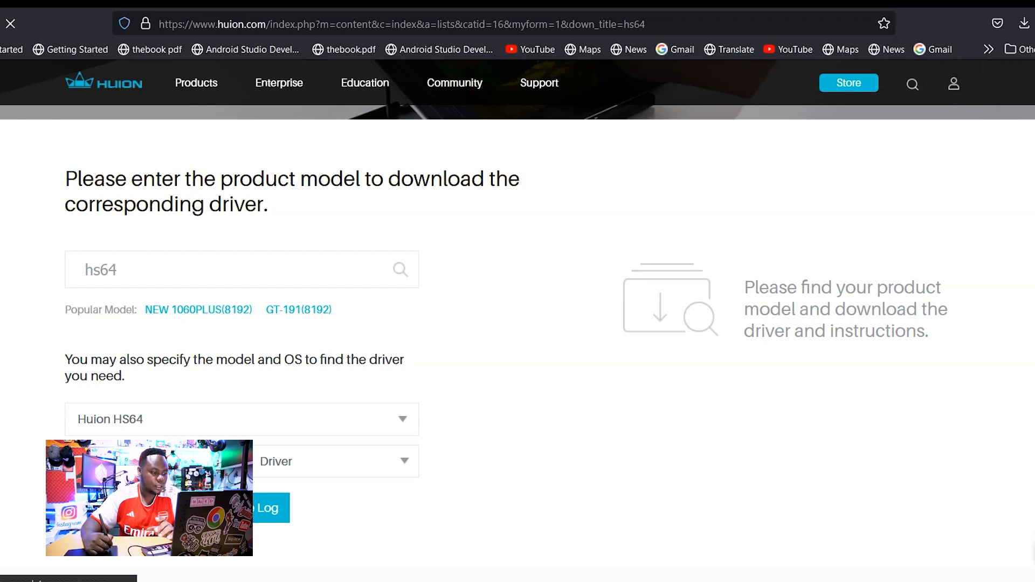
pyautogui.click(268, 508)
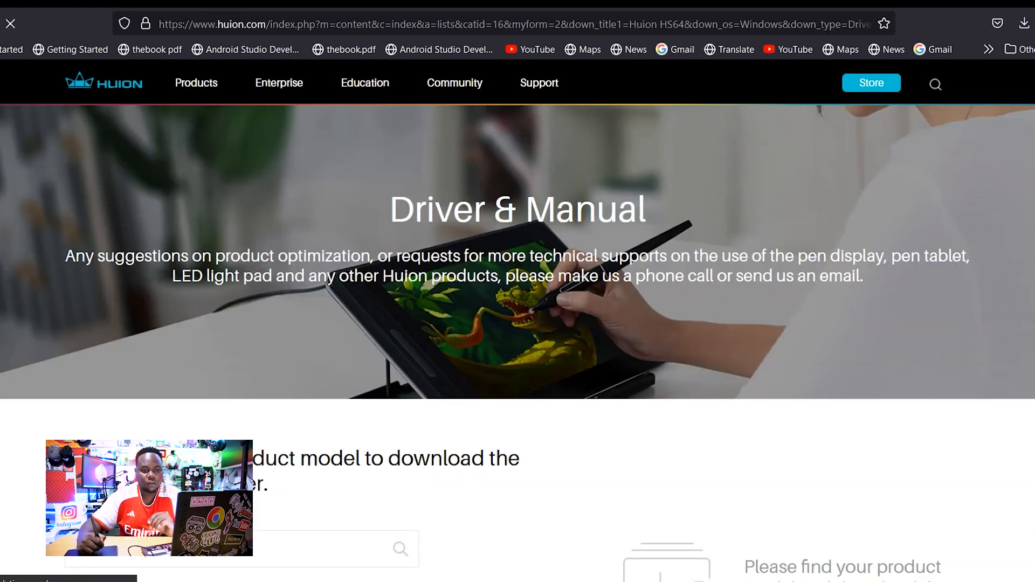
pyautogui.scroll(-3)
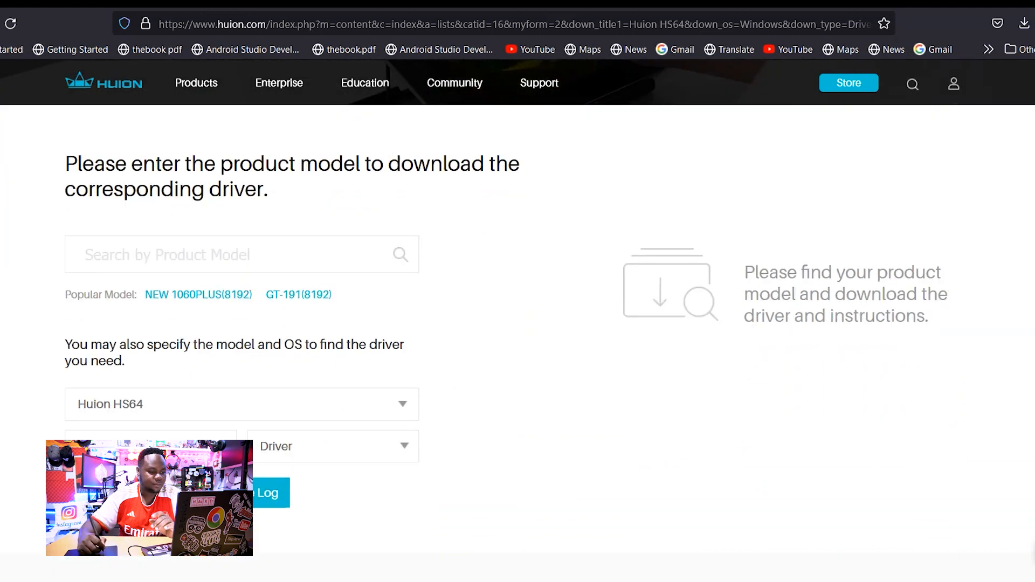
pyautogui.click(267, 491)
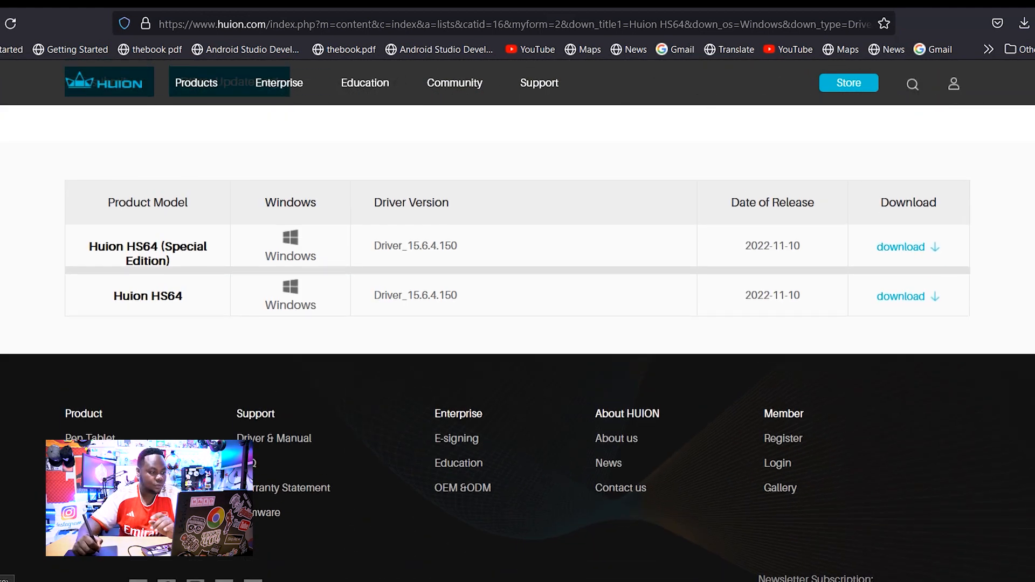
pyautogui.scroll(3)
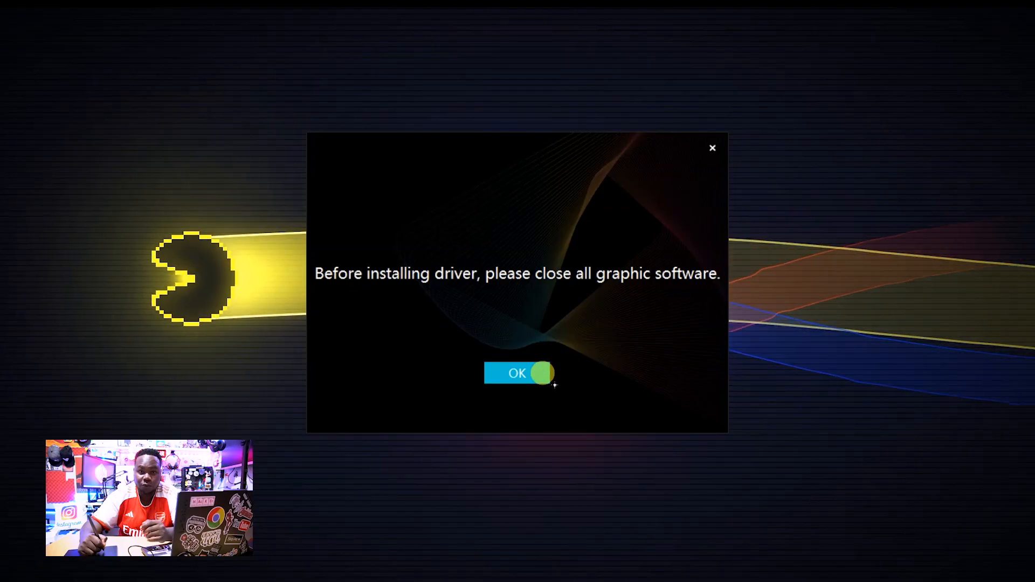
# Accept the pre-install warning, install the Huion driver and launch it
pyautogui.click(517, 373)
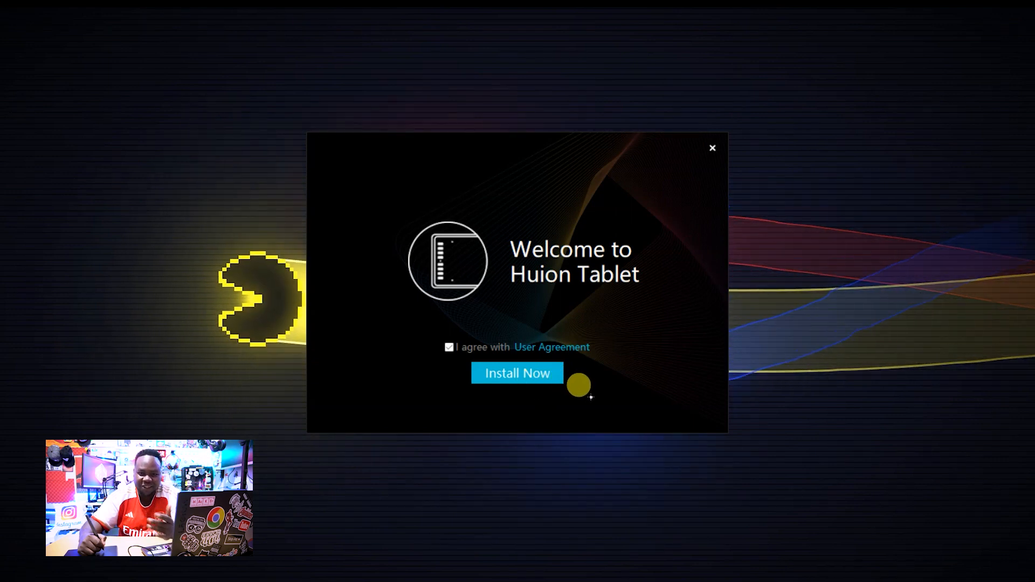
pyautogui.click(517, 373)
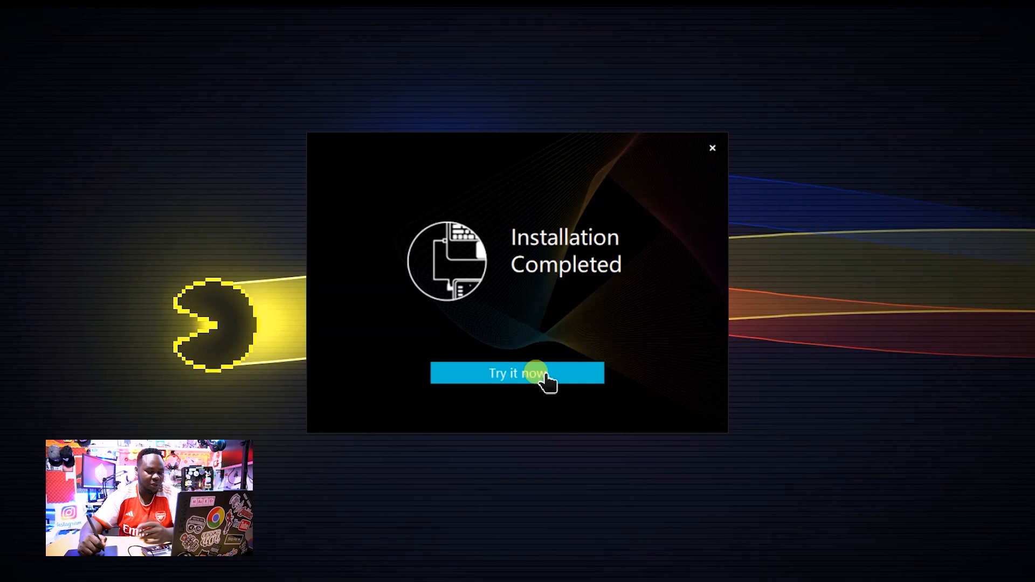
pyautogui.click(517, 373)
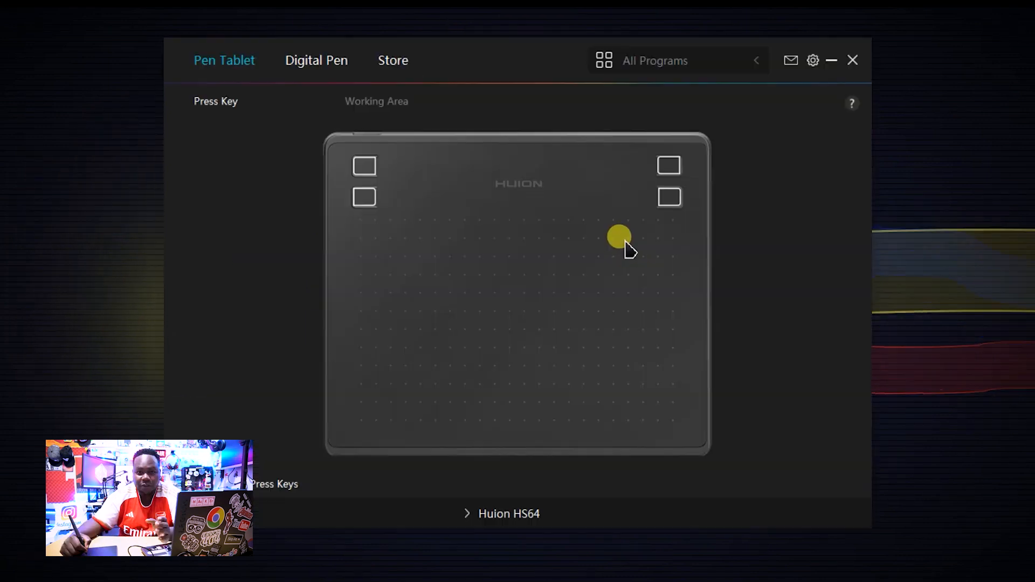
pyautogui.moveTo(366, 166)
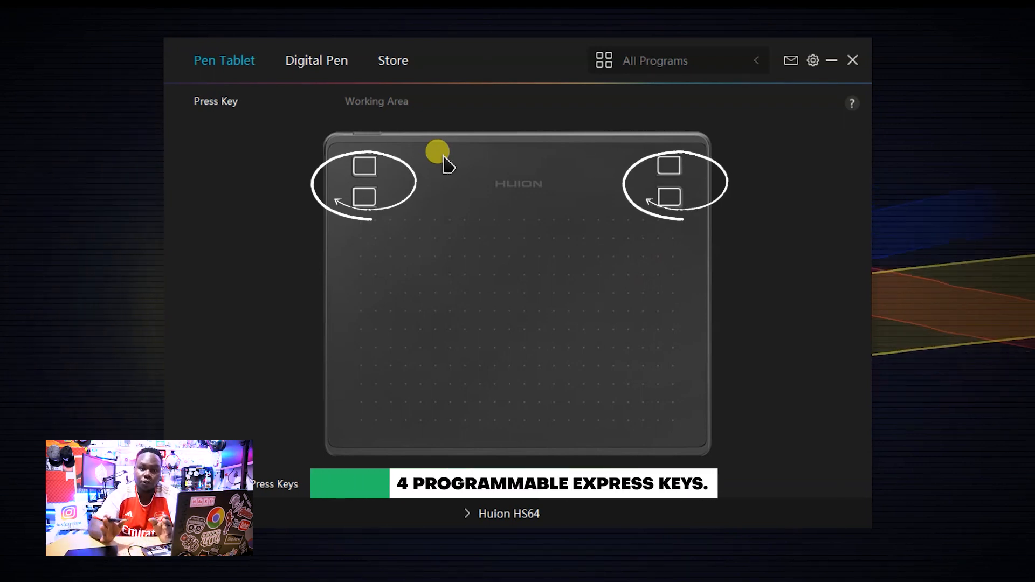
# Edit the top-left express key's keystroke (B), then clear it to None and close the dialog
pyautogui.click(363, 169)
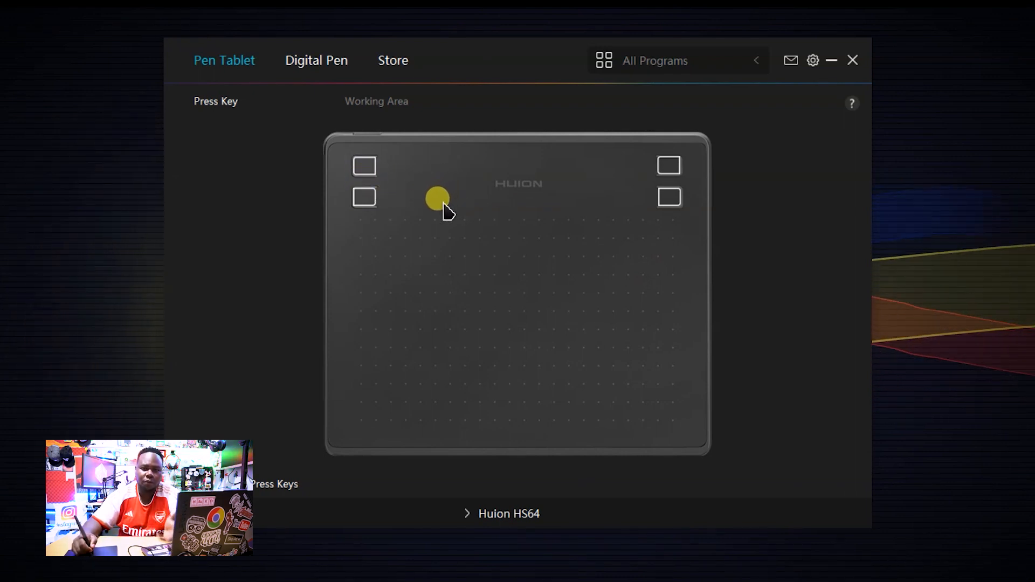
pyautogui.click(364, 166)
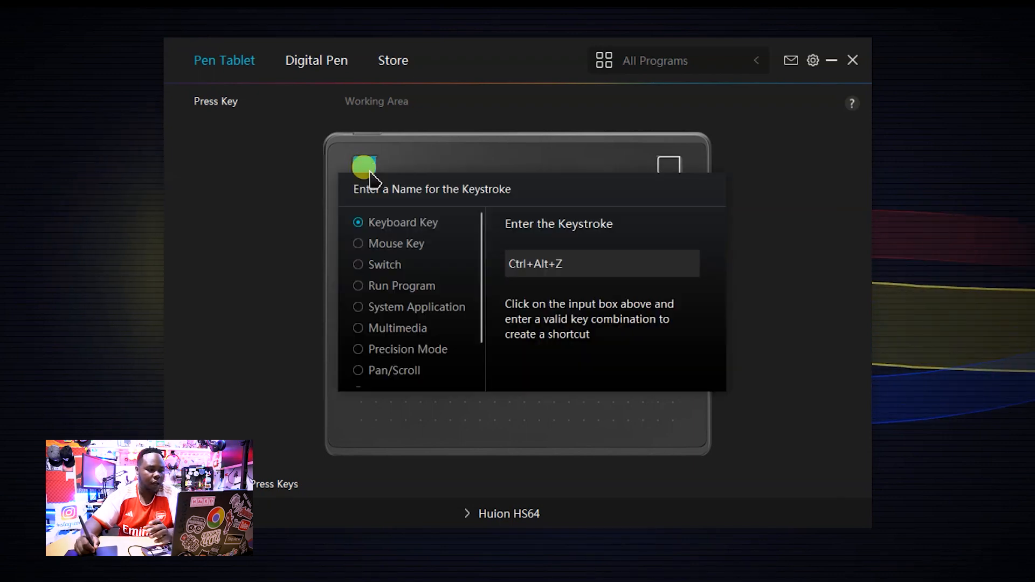
pyautogui.moveTo(388, 352)
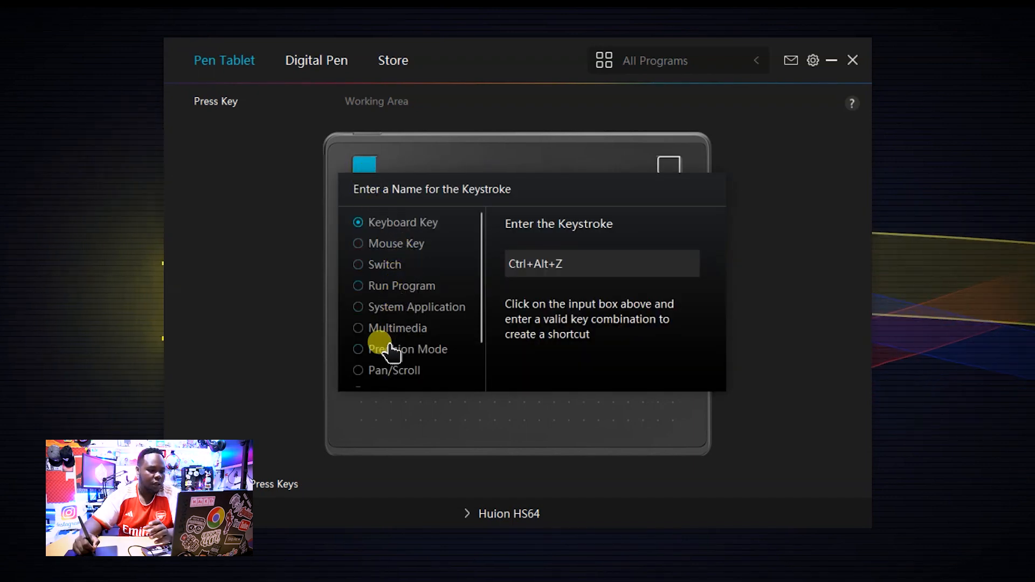
pyautogui.scroll(-3)
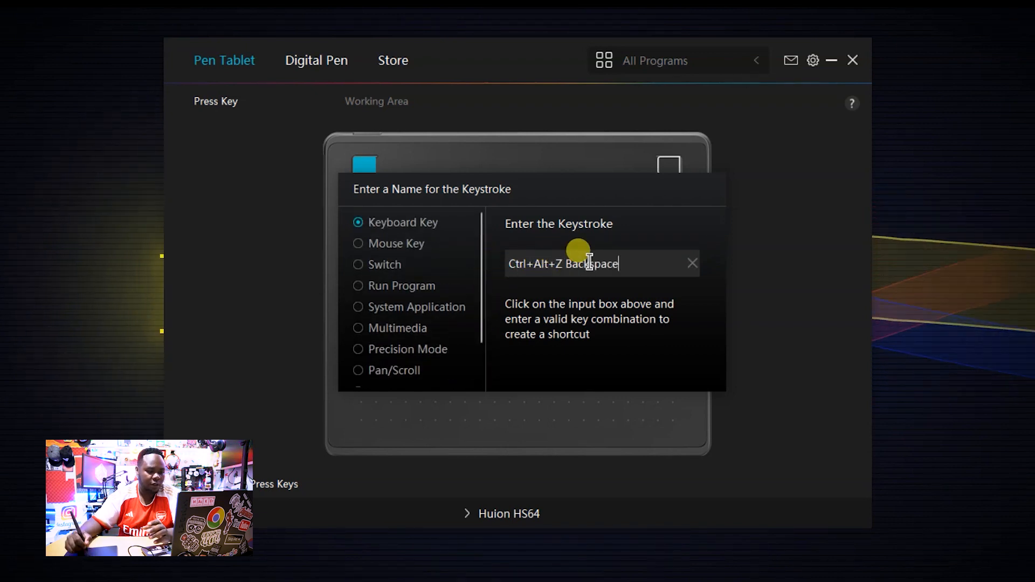
pyautogui.write('B')
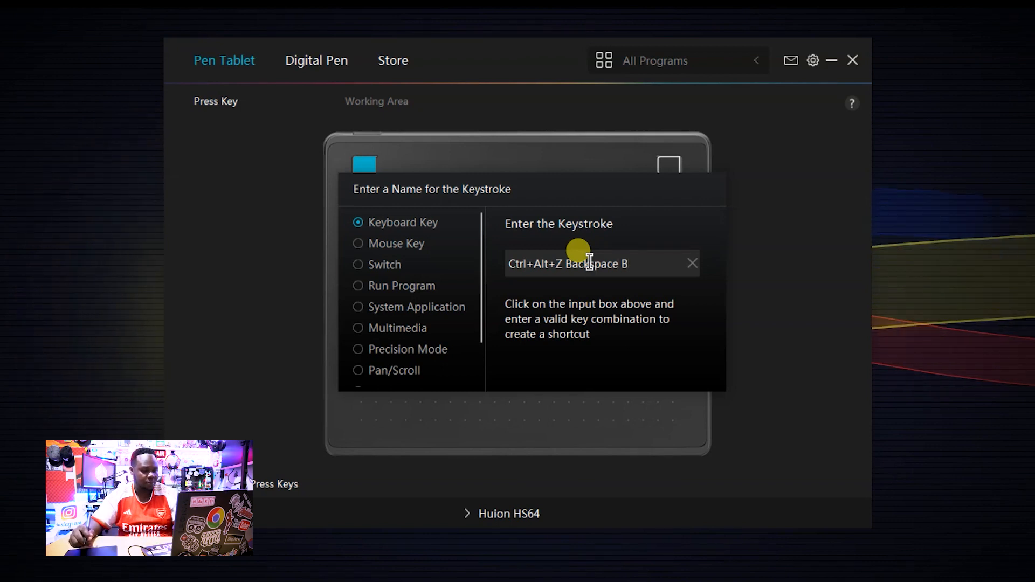
pyautogui.click(693, 264)
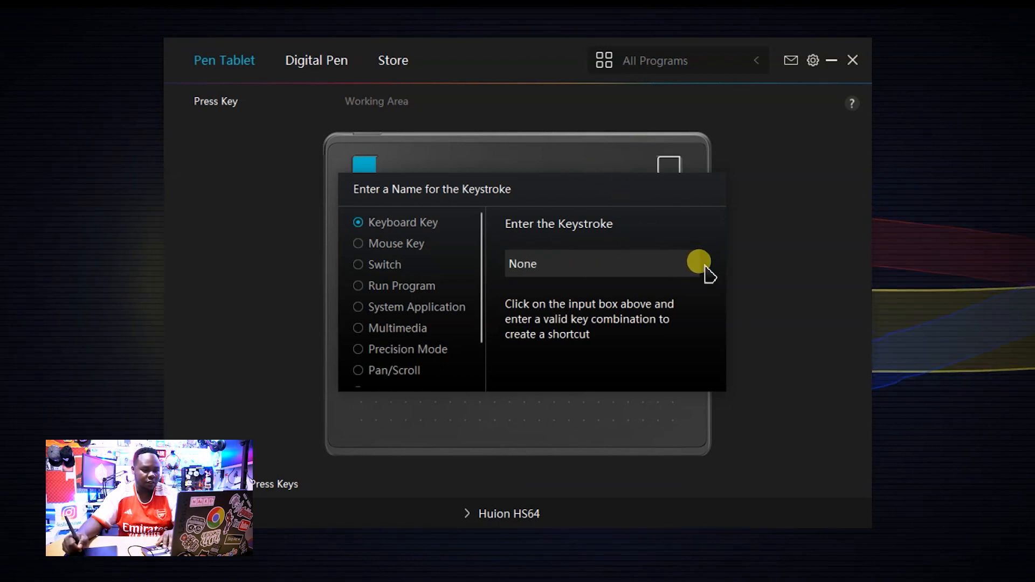
pyautogui.click(601, 263)
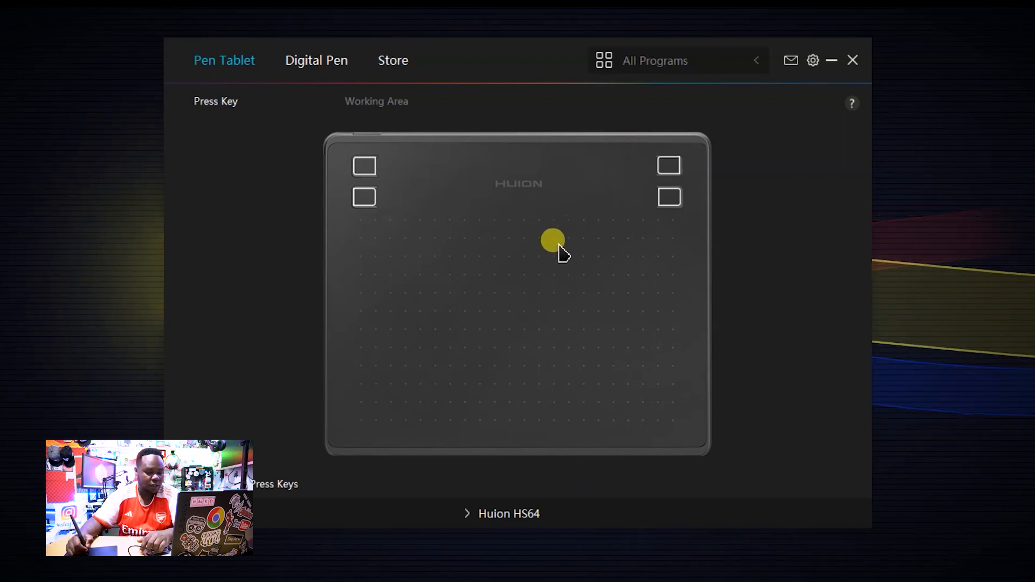
pyautogui.click(363, 198)
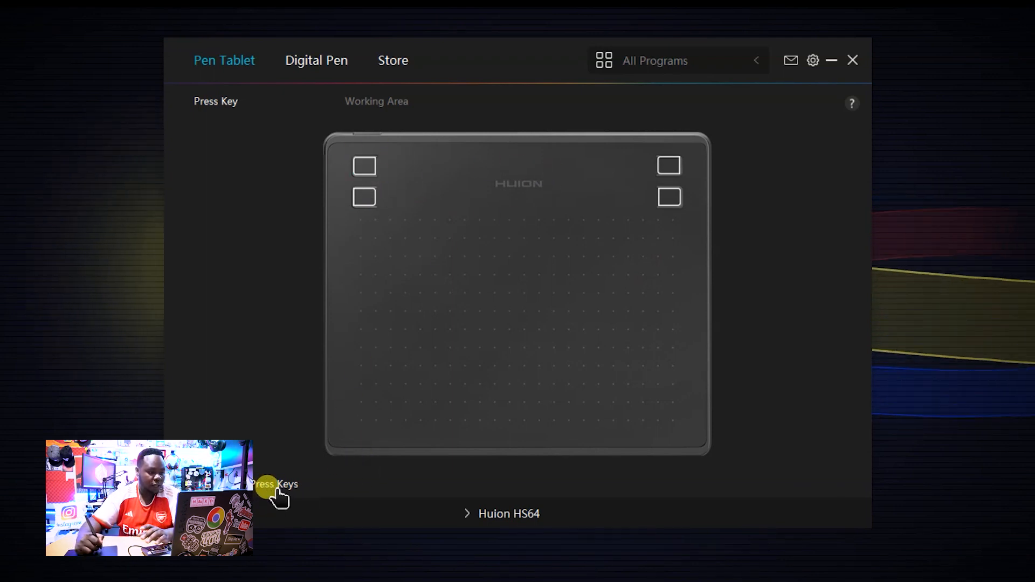
# On Digital Pen settings, enable mouse mode and set pen sensitivity to level 4
pyautogui.click(316, 60)
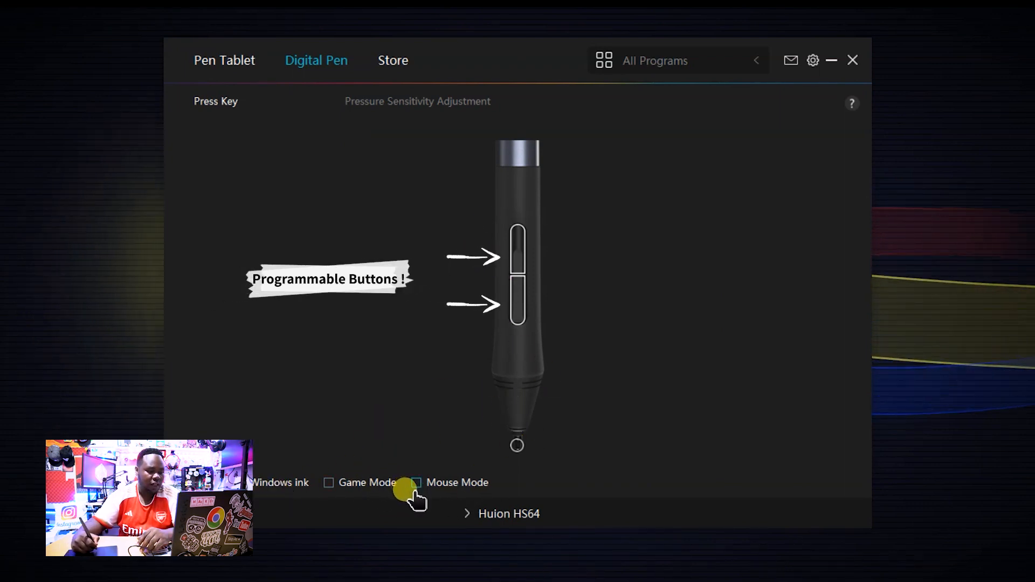
pyautogui.click(416, 483)
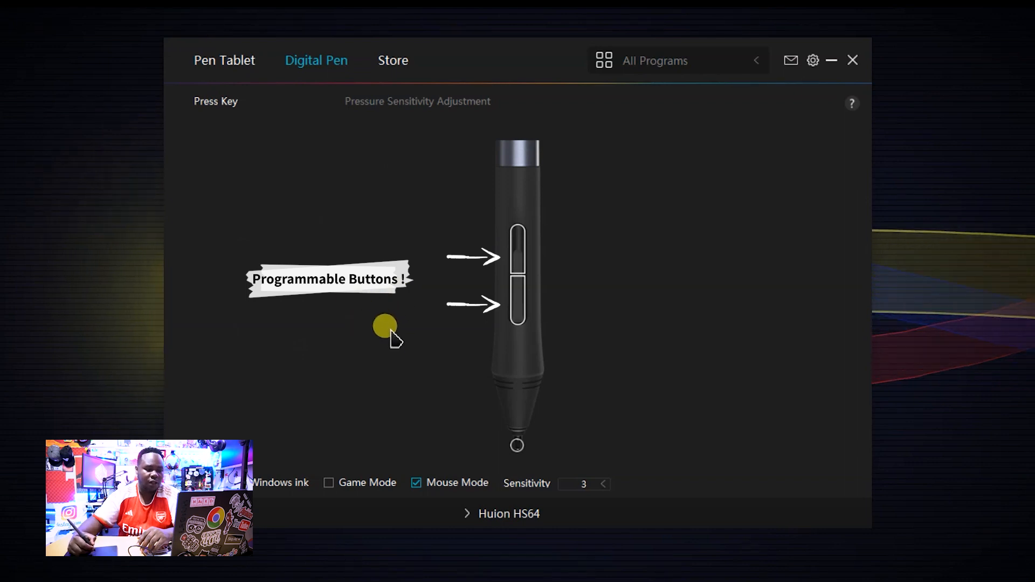
pyautogui.moveTo(275, 498)
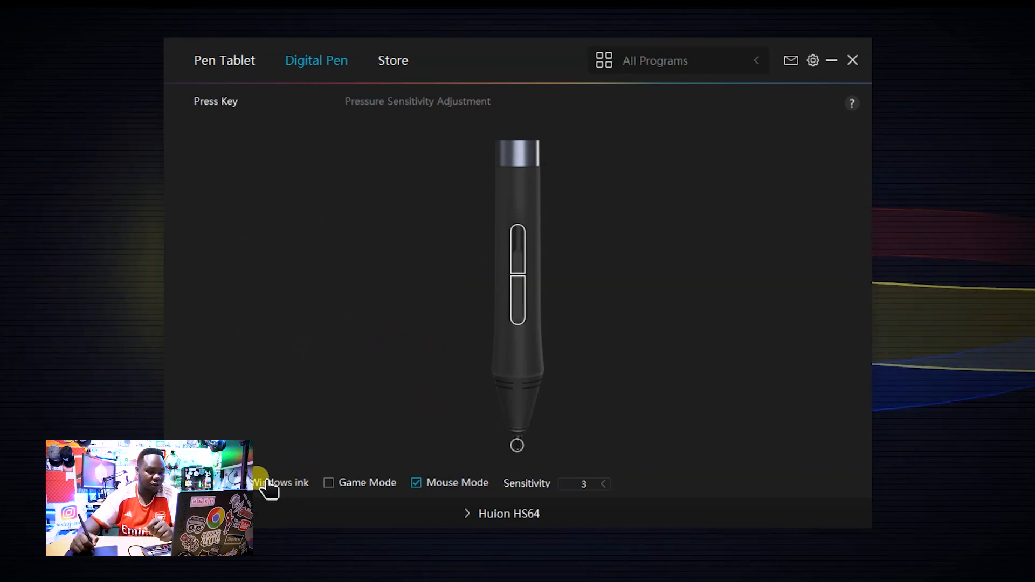
pyautogui.moveTo(598, 479)
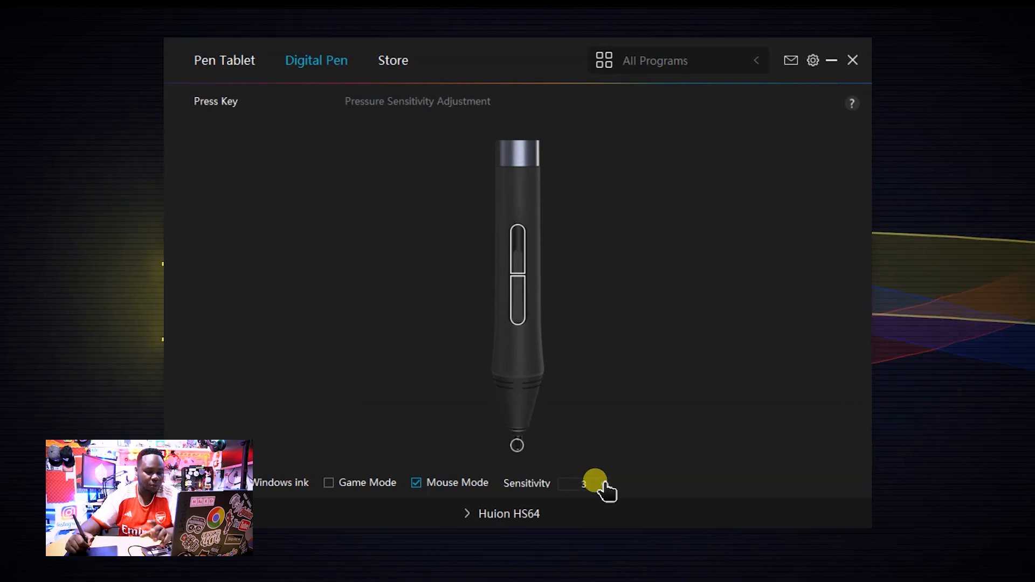
pyautogui.click(578, 484)
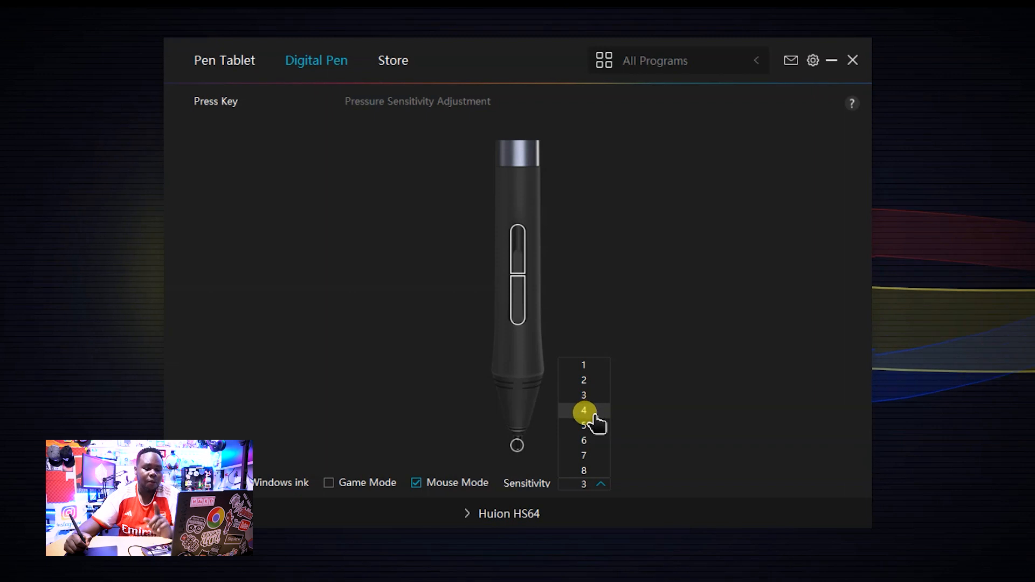
pyautogui.click(583, 426)
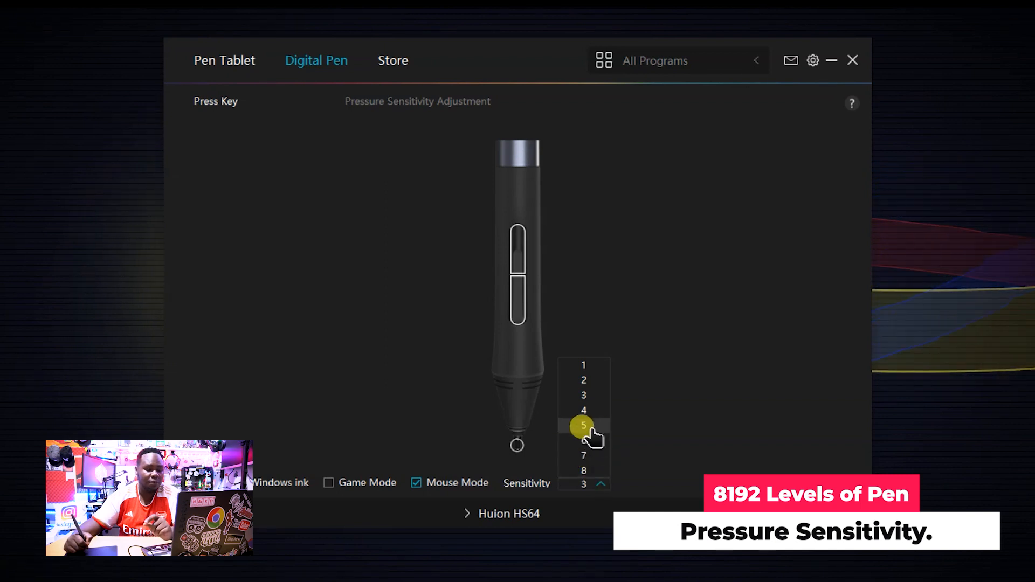
pyautogui.click(583, 425)
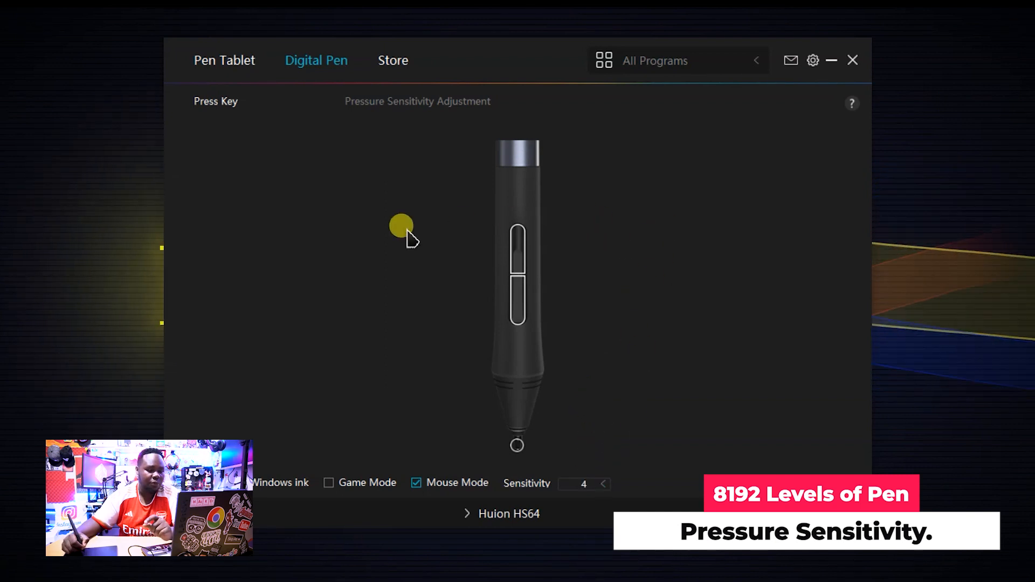
pyautogui.moveTo(280, 86)
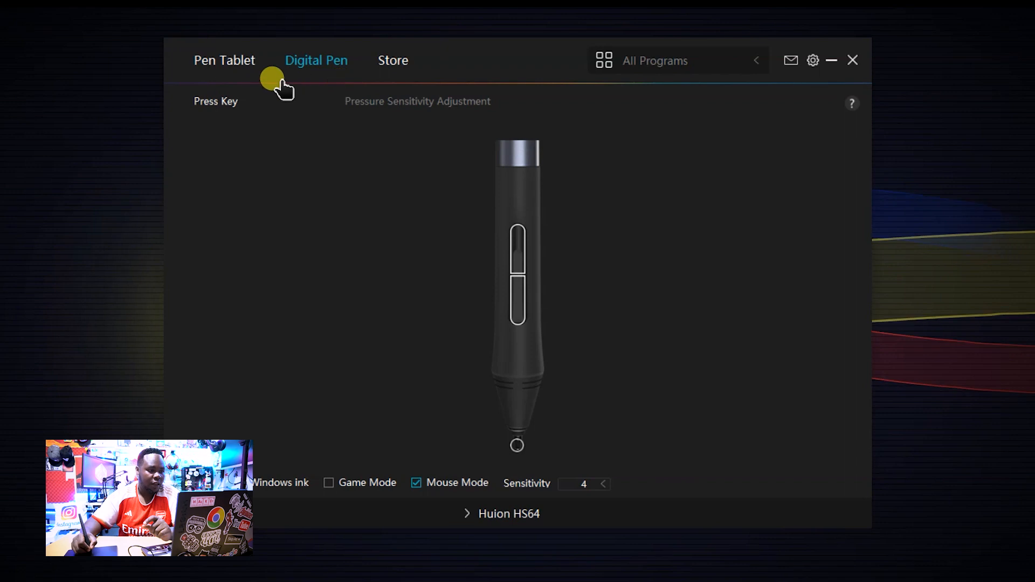
pyautogui.click(225, 60)
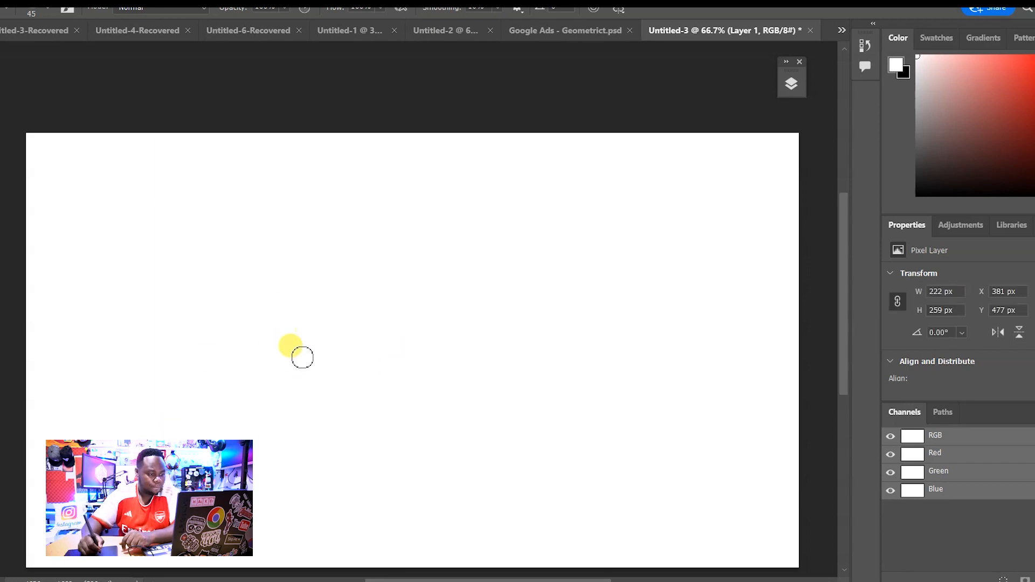
pyautogui.moveTo(550, 280)
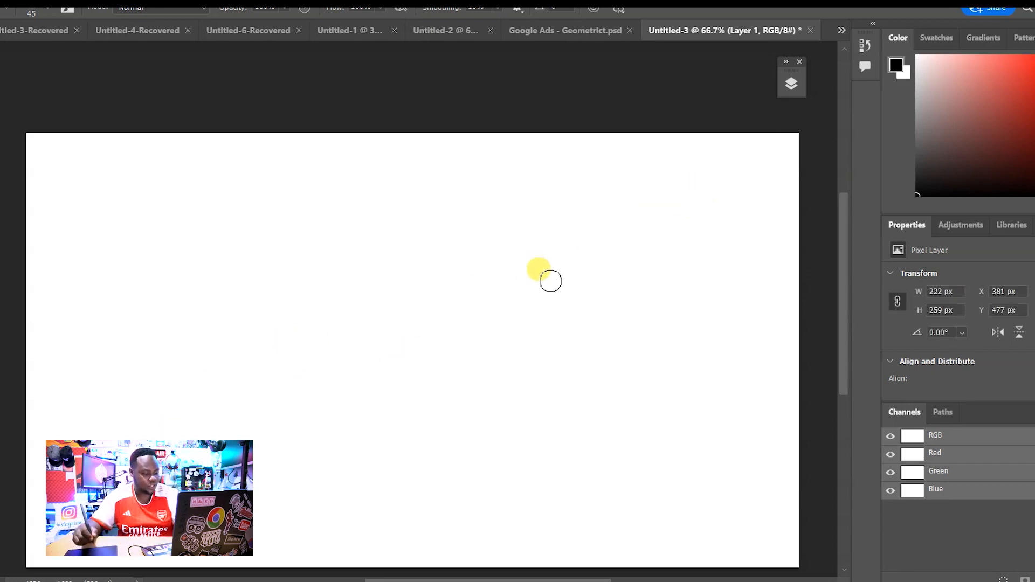
pyautogui.moveTo(481, 349)
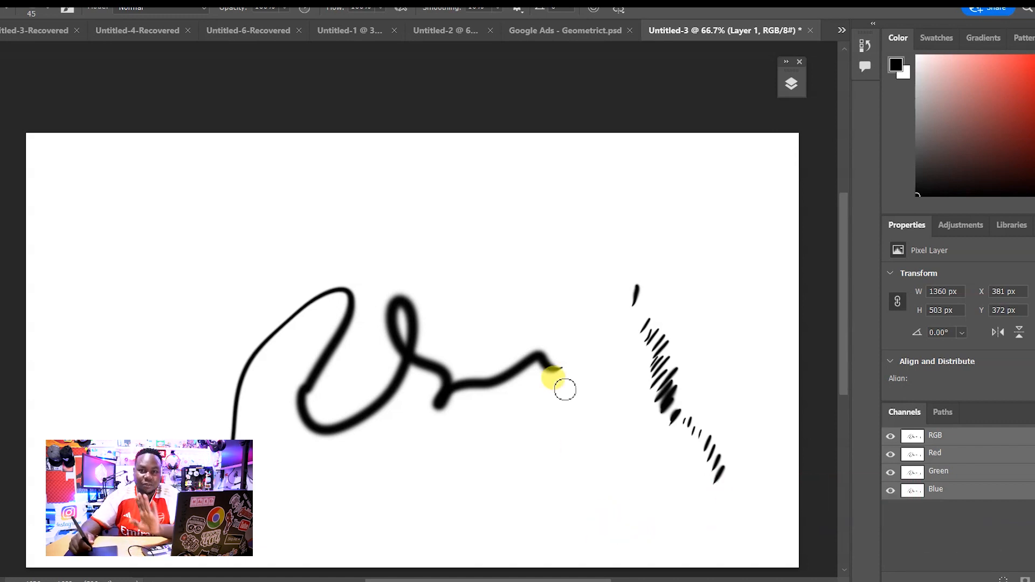
# Adjust the brush size in the preset picker before sketching the wave and sun
pyautogui.click(30, 13)
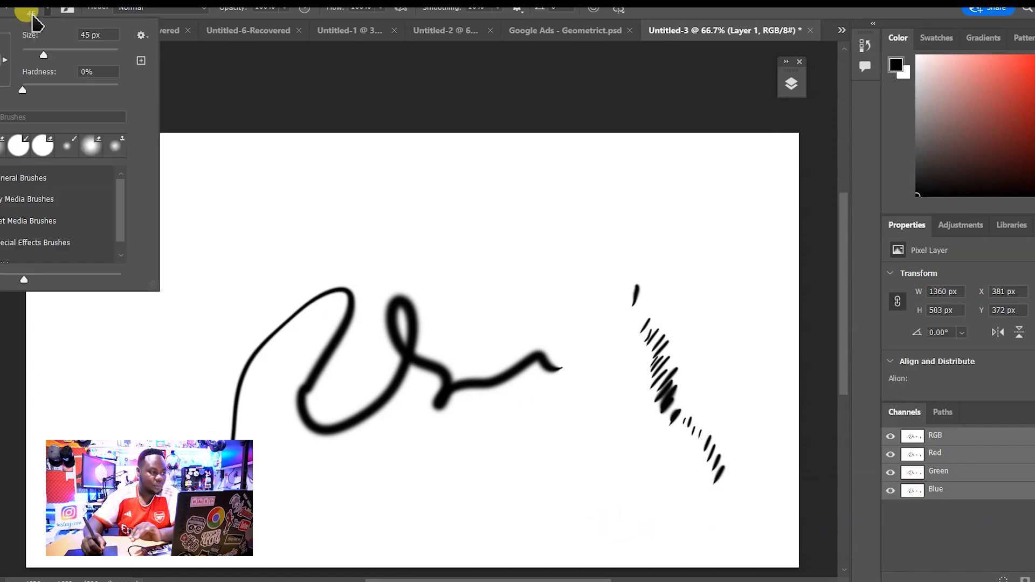
pyautogui.moveTo(43, 84); pyautogui.dragTo(117, 84)
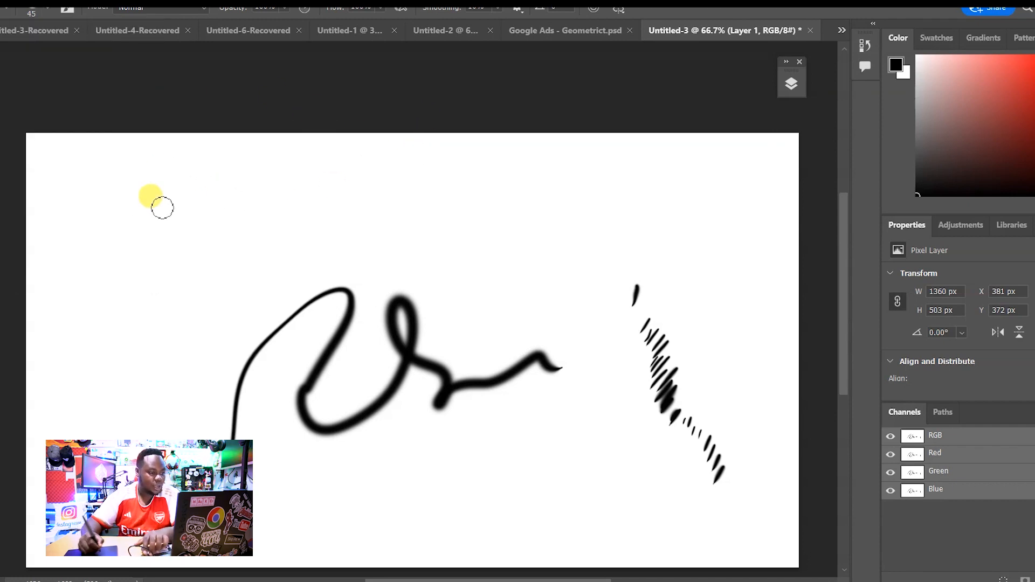
pyautogui.moveTo(137, 276)
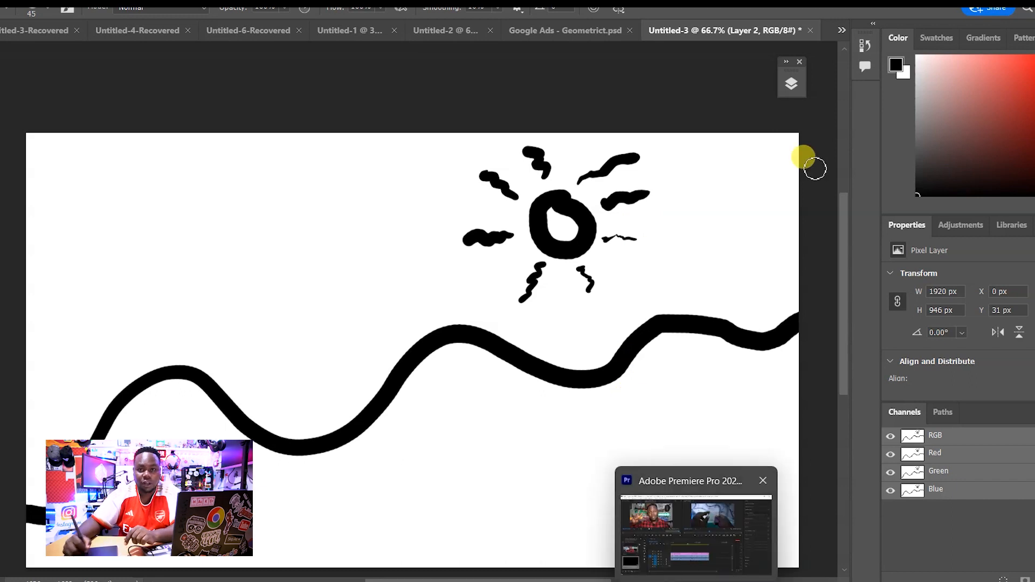
pyautogui.moveTo(743, 554)
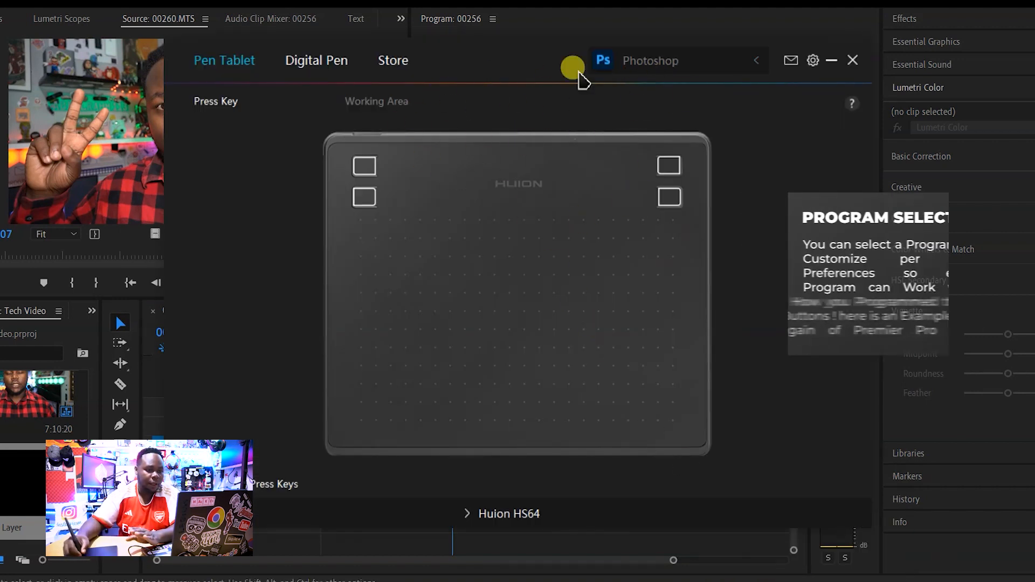
# Choose Adobe Premiere Pro from the Add a Program list for its own button profile
pyautogui.click(573, 68)
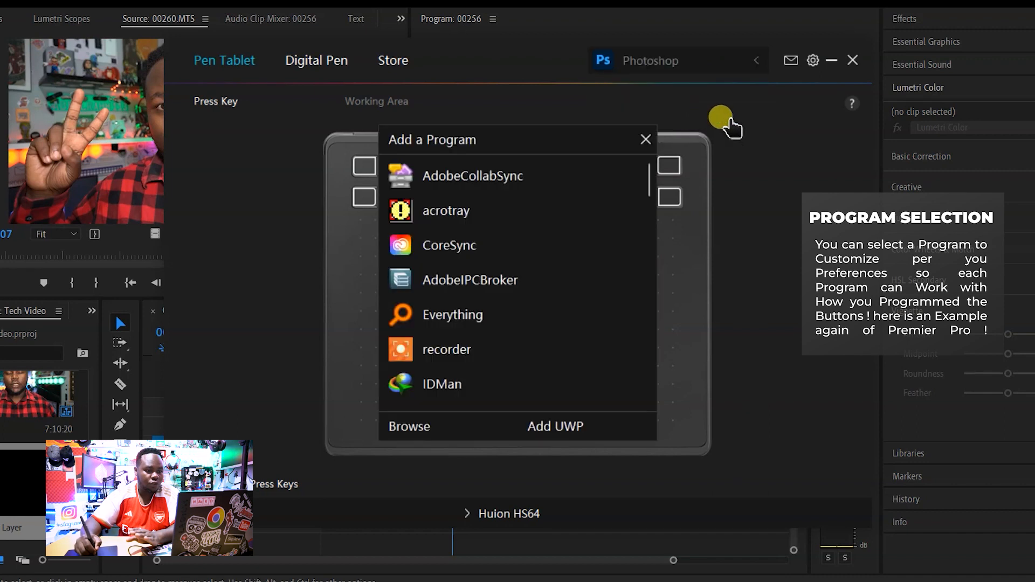
pyautogui.scroll(-3)
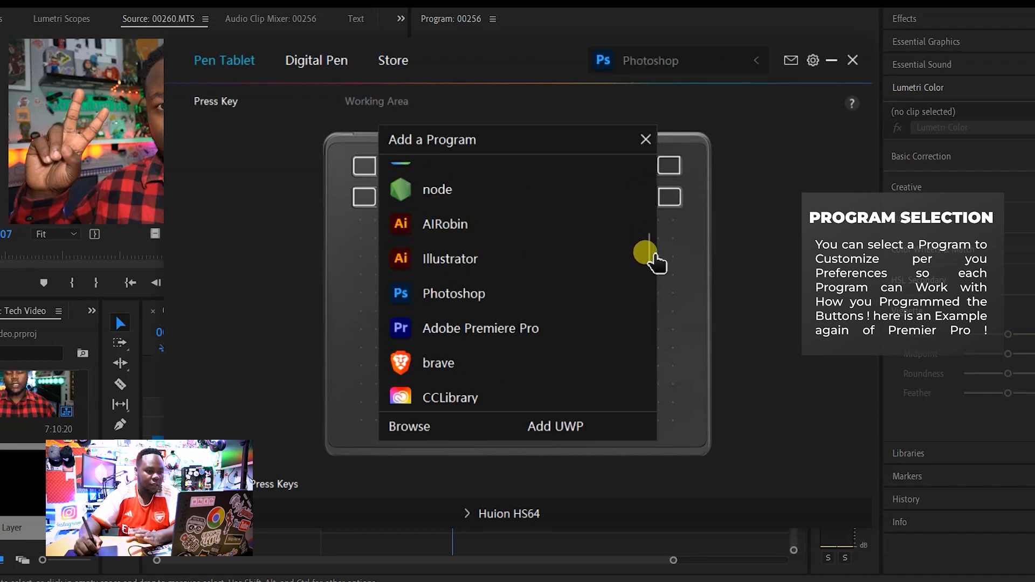
pyautogui.click(480, 328)
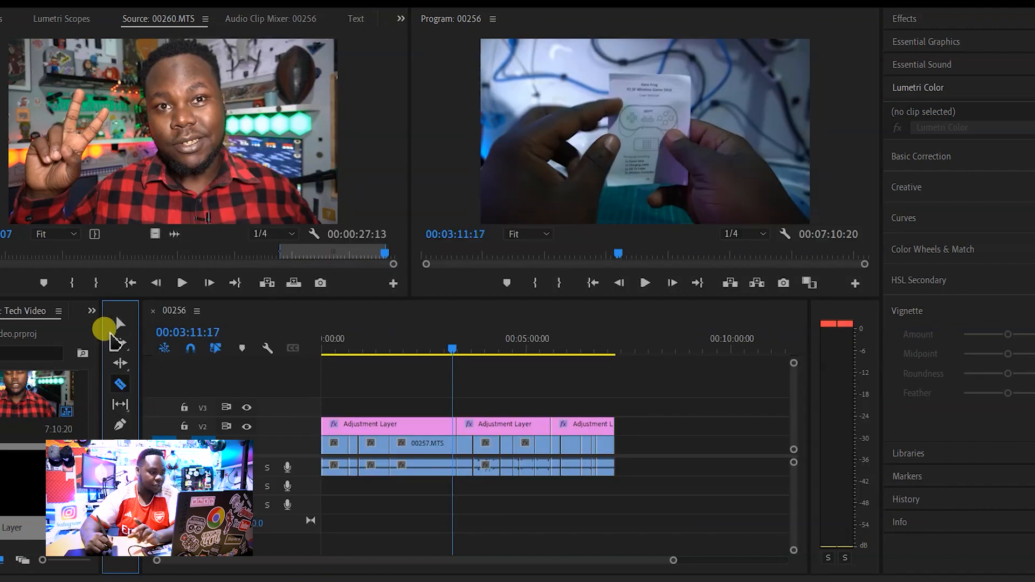
pyautogui.moveTo(119, 328)
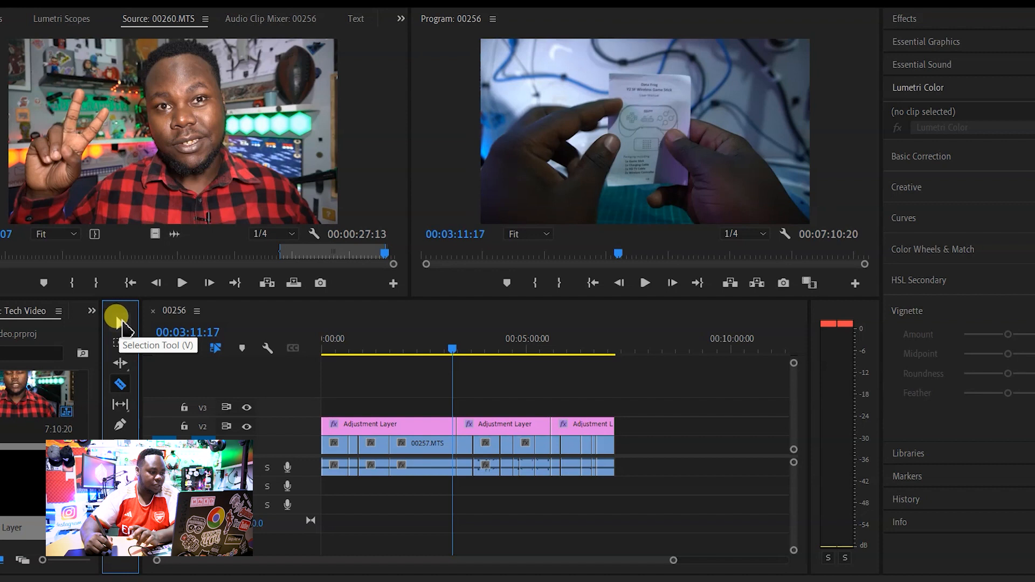
pyautogui.moveTo(122, 383)
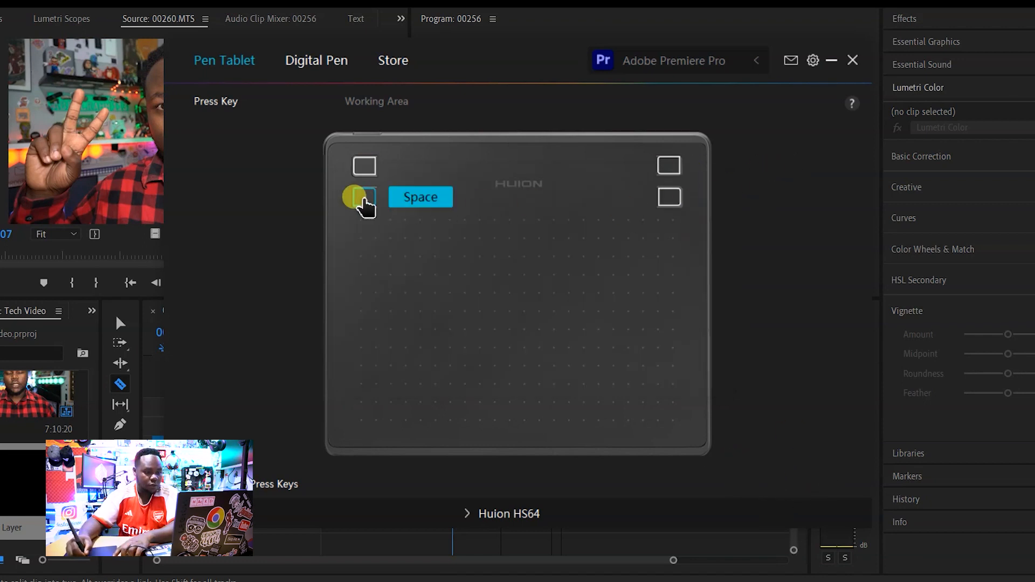
# Select an express key to reassign, then move the Premiere playhead to about 00:02:27
pyautogui.click(420, 196)
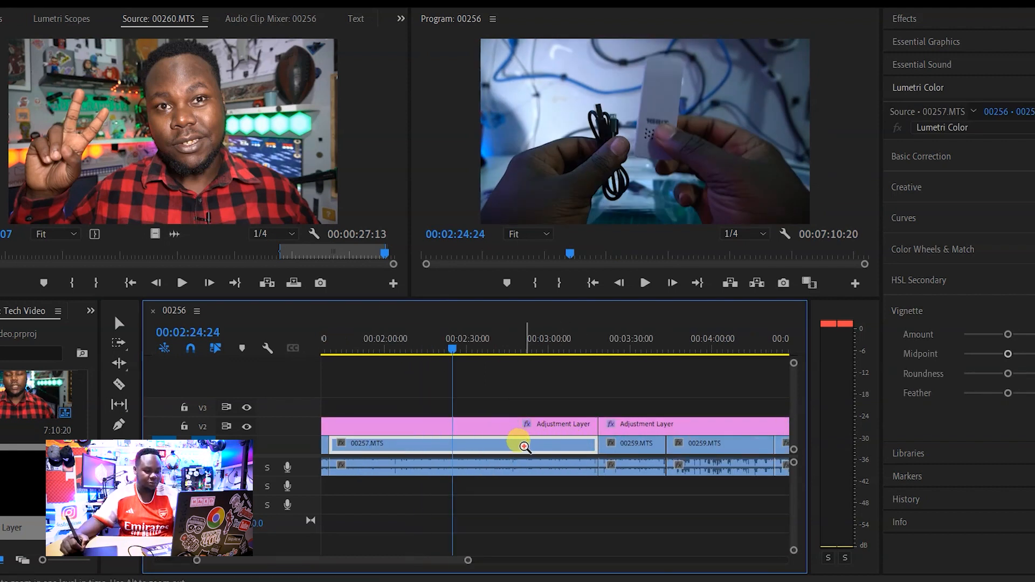
pyautogui.click(458, 338)
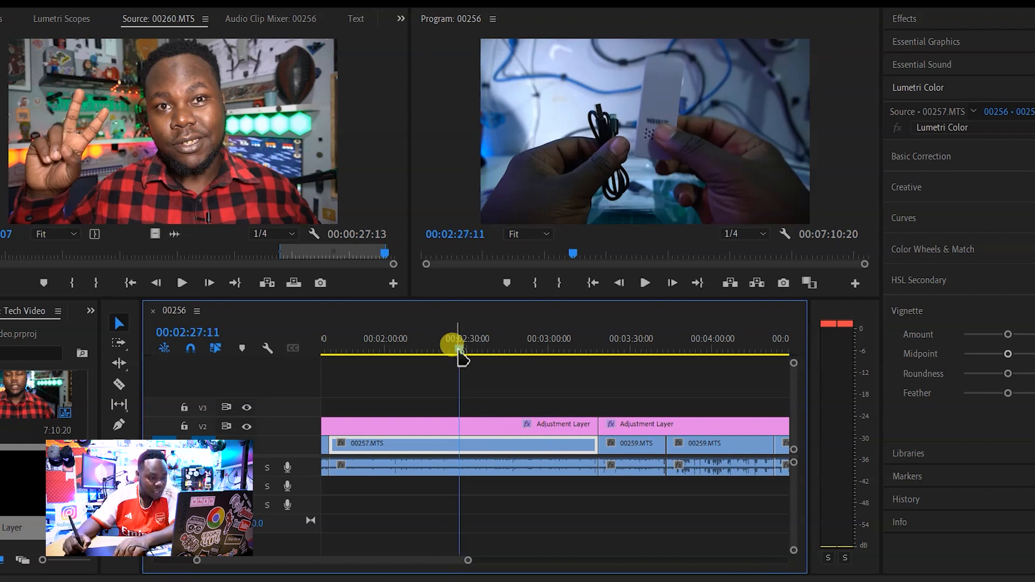